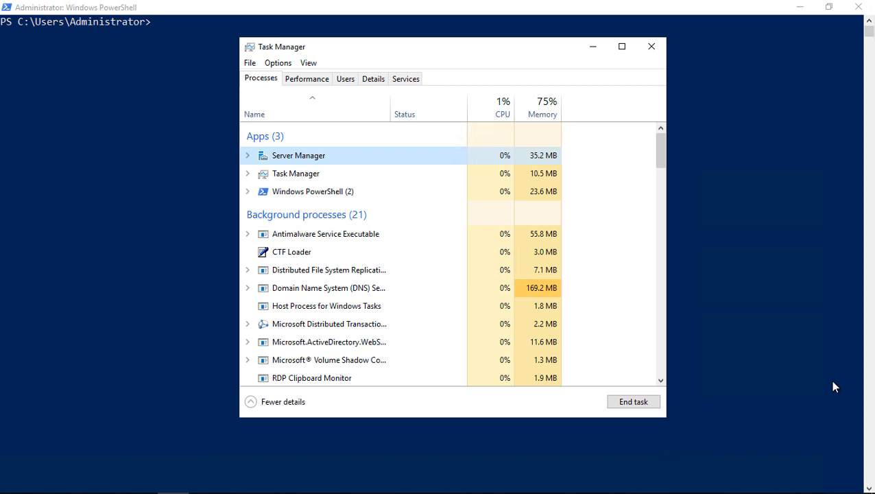
# - Add the Type column to Task Manager's process list and widen the window so every column fits
pyautogui.rightClick(429, 108)
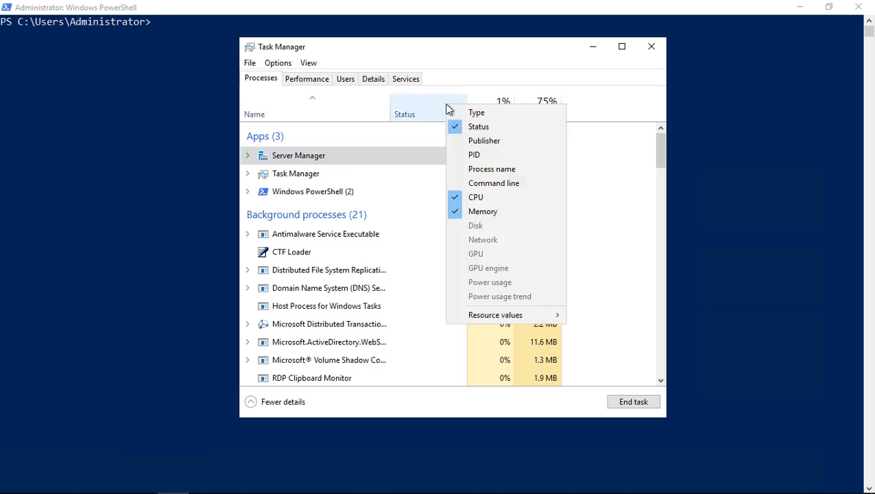
pyautogui.click(476, 112)
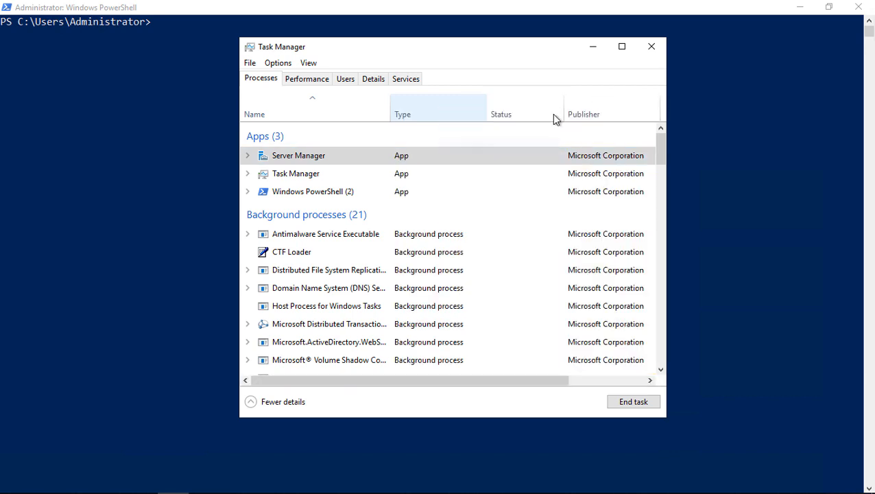
pyautogui.moveTo(665, 110); pyautogui.dragTo(812, 110)
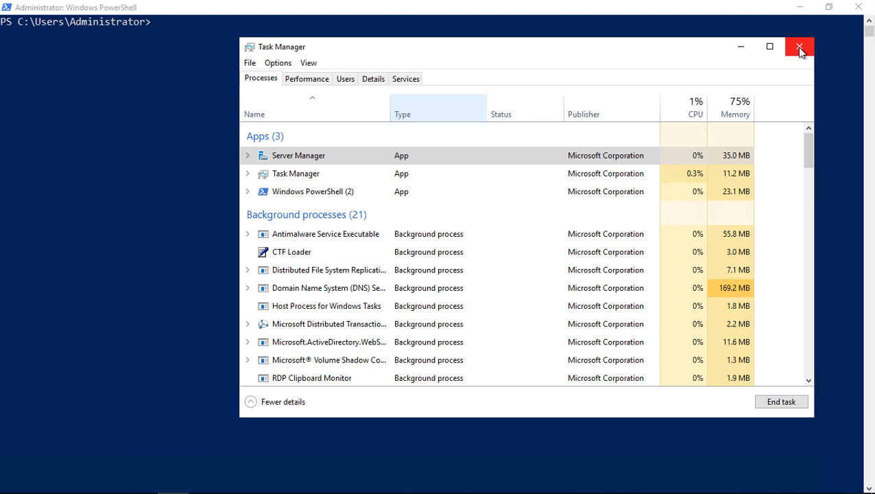
# - Close Task Manager and page through the full get-process | more listing
pyautogui.click(799, 47)
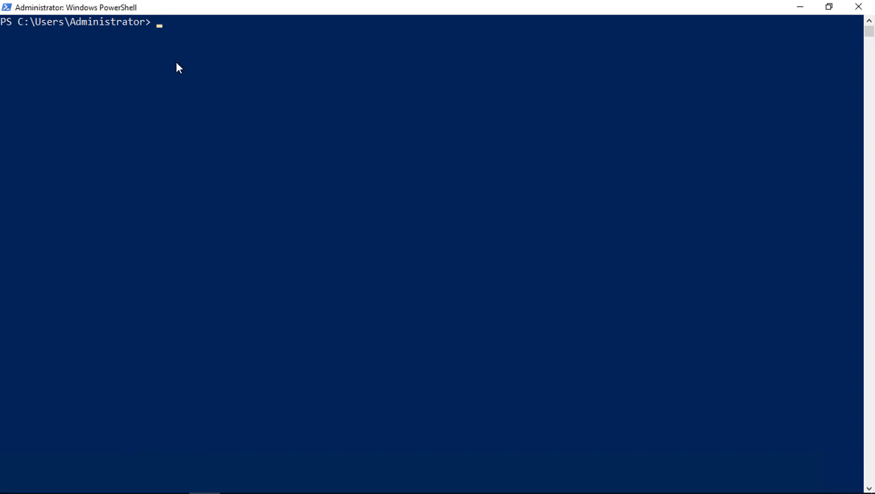
pyautogui.write('get-process |')
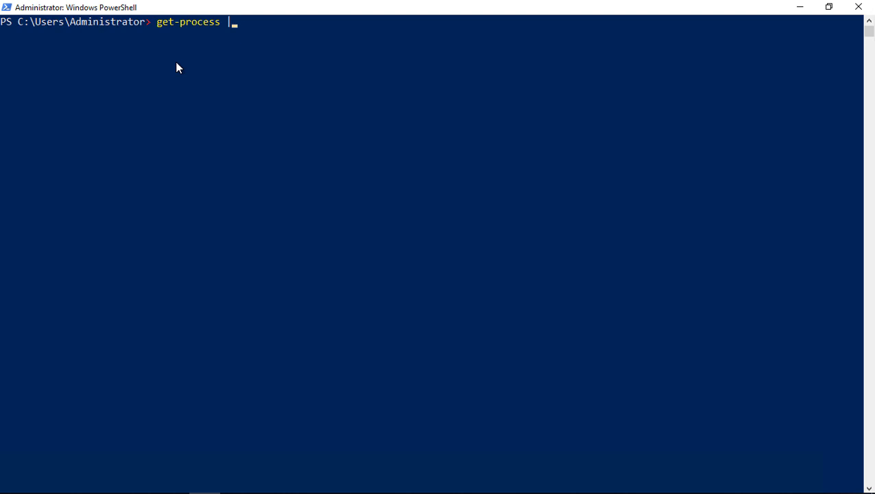
pyautogui.write('more')
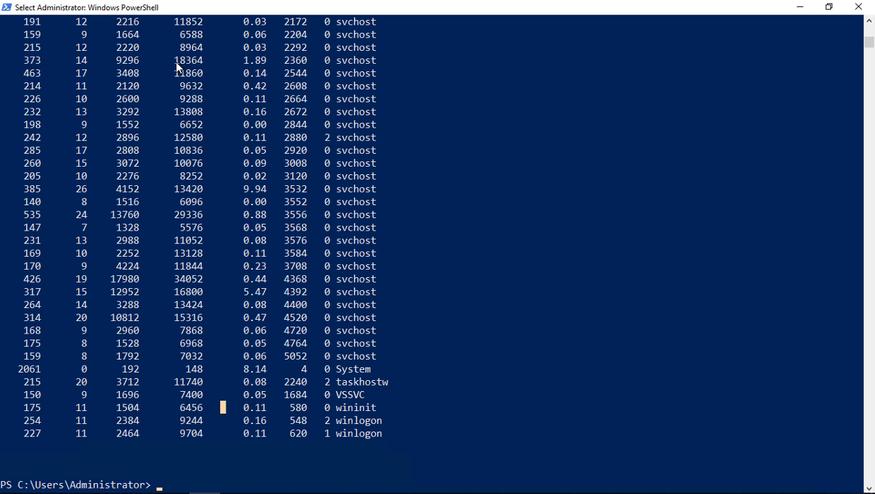
# - Clear the console with cls before running the WorkingSet -gt 20000000 filter
pyautogui.write('cl')
pyautogui.write('Get-Process | Where-Object {$_.WorkingSet -gt 20000000}')
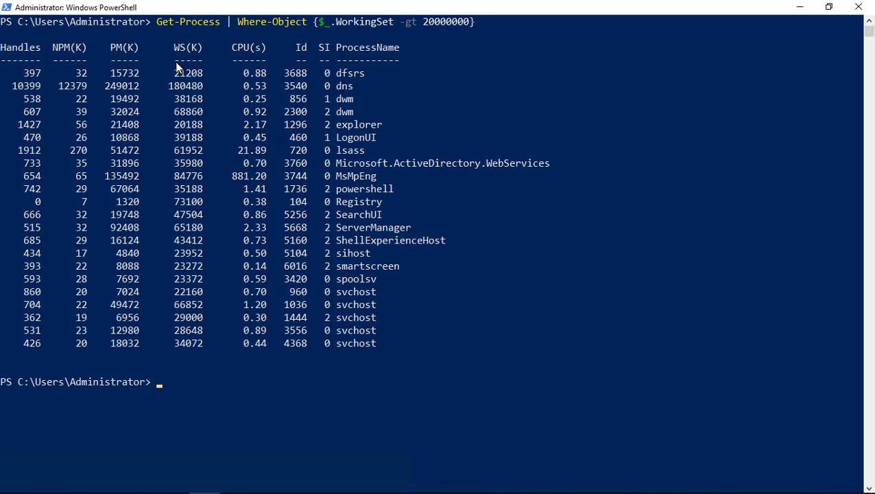
pyautogui.moveTo(687, 227)
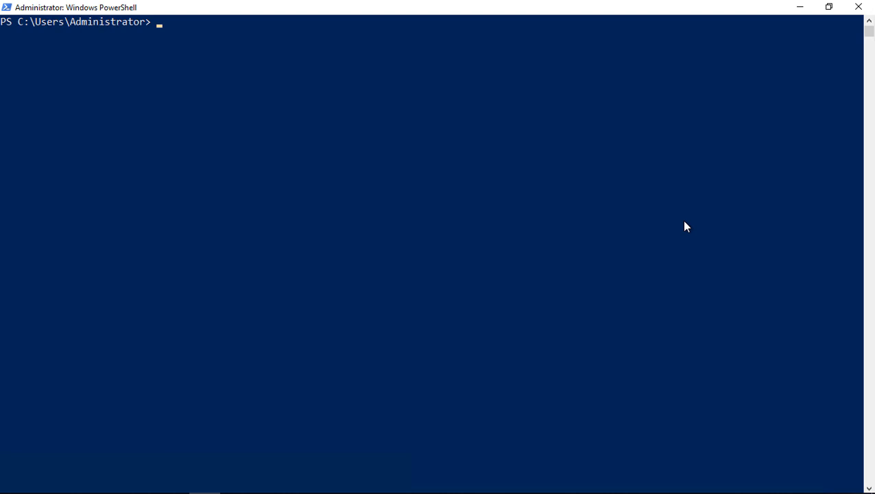
# - Recall the WorkingSet -gt 20000000 filter and rework it into a CPU -gt 1 filter
pyautogui.write('Get-Process | Where-Object {$_.WorkingSet -gt 20000000}')
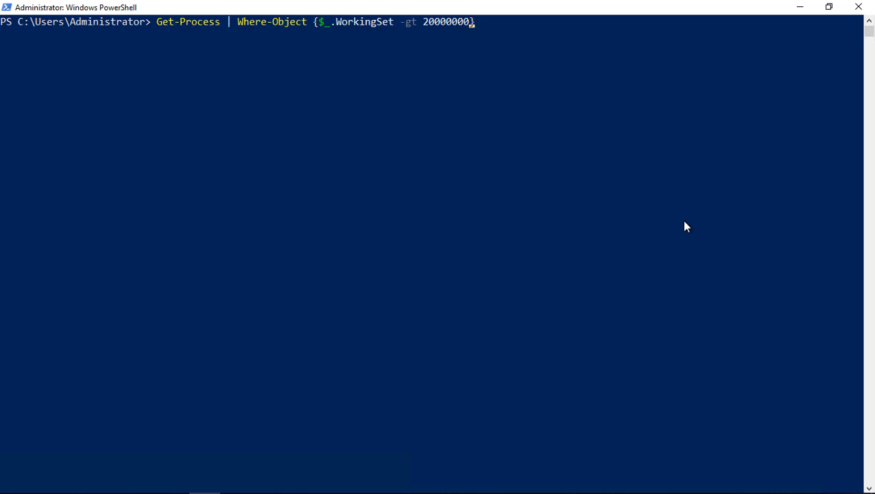
pyautogui.press('BackSpace')
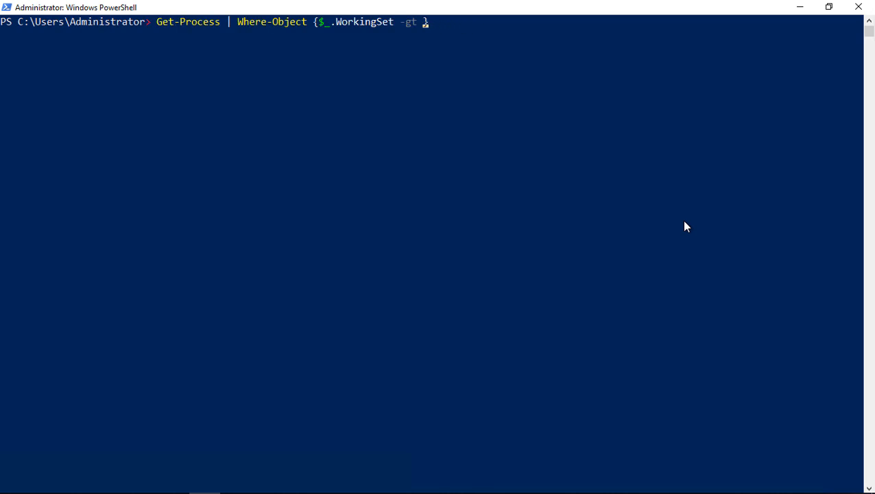
pyautogui.write('1')
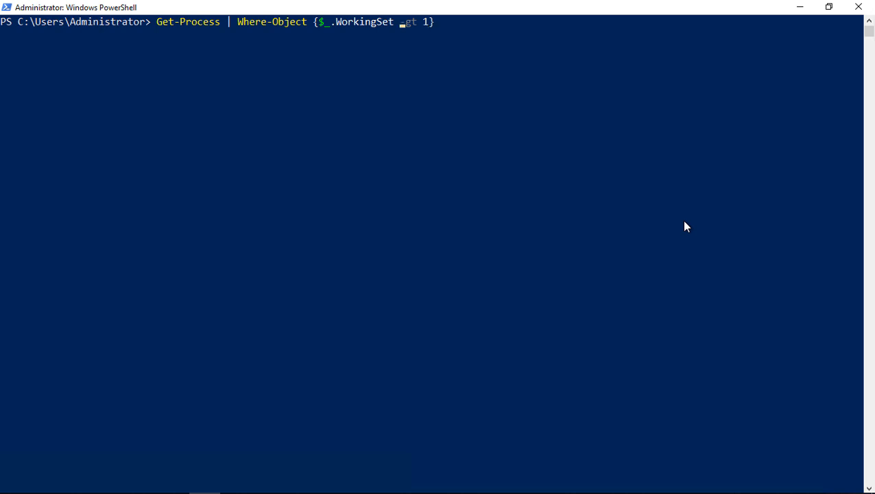
pyautogui.press('BackSpace')
pyautogui.write('CP')
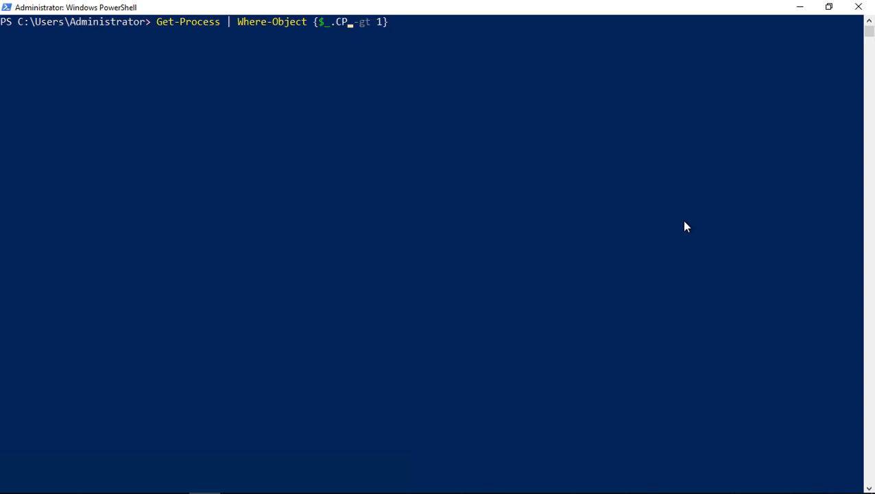
pyautogui.write('U')
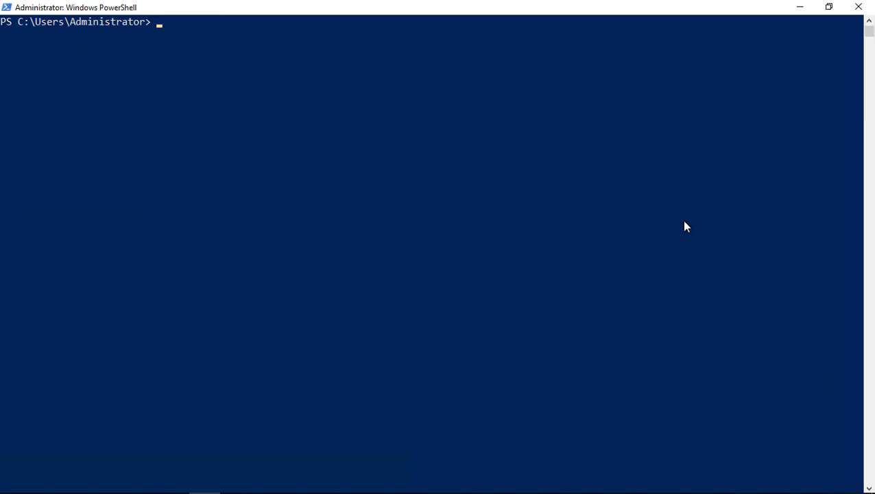
pyautogui.moveTo(182, 44)
pyautogui.write('Get-Process powershell -FileVersionInfo')
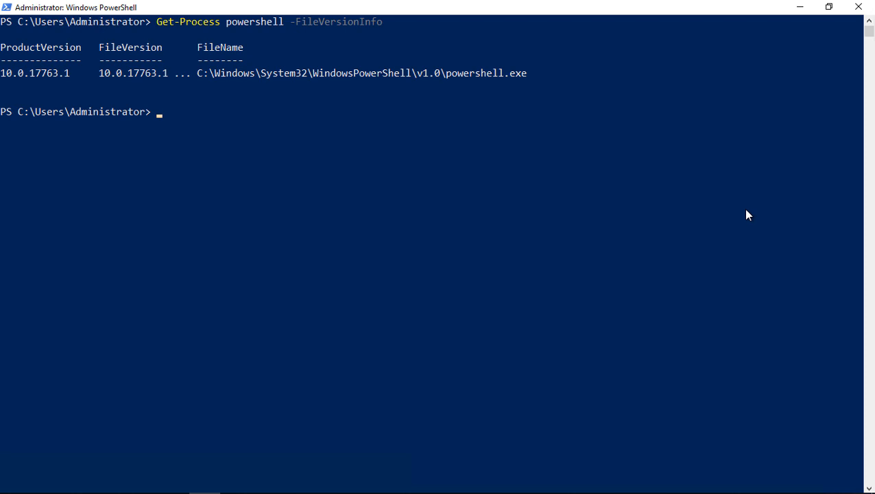
# - Run Get-Process powershell -IncludeUserName to show the process's owning account
pyautogui.write('-IncludeUserName')
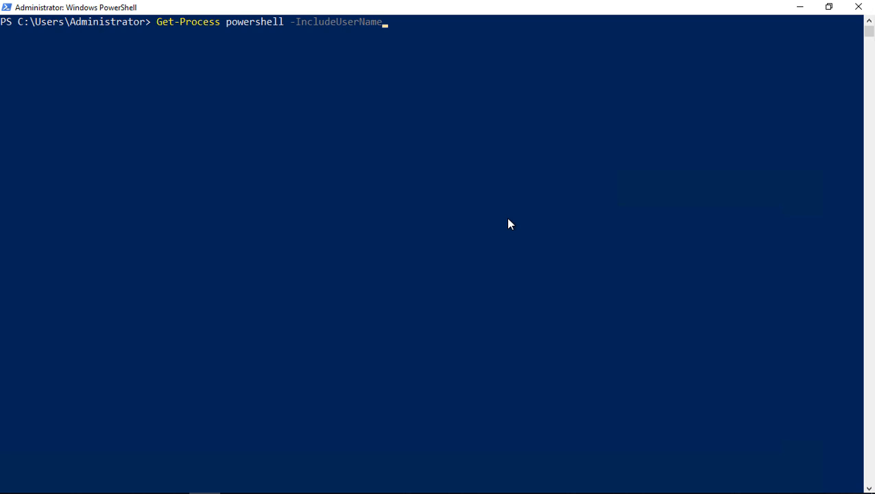
pyautogui.press('Enter')
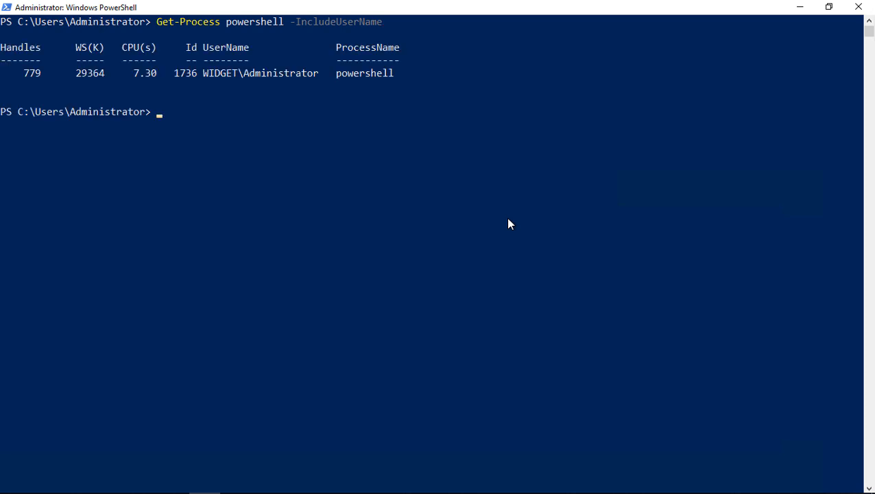
pyautogui.write('wh')
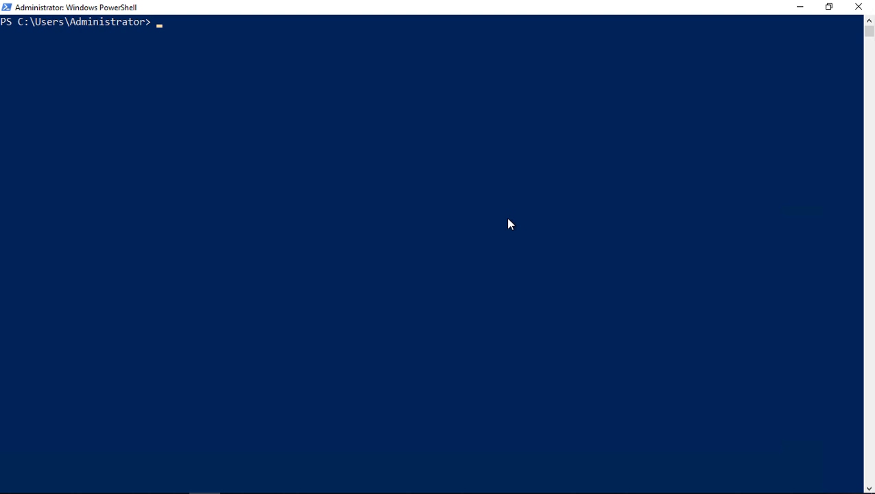
# - List the powershell process's handles, memory, CPU and Id with get-process powershell
pyautogui.write('get-process powershell')
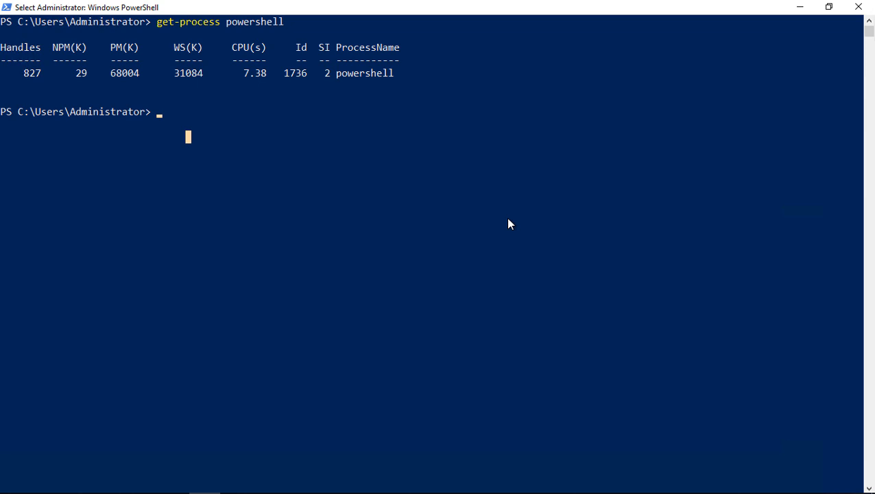
pyautogui.write('help get')
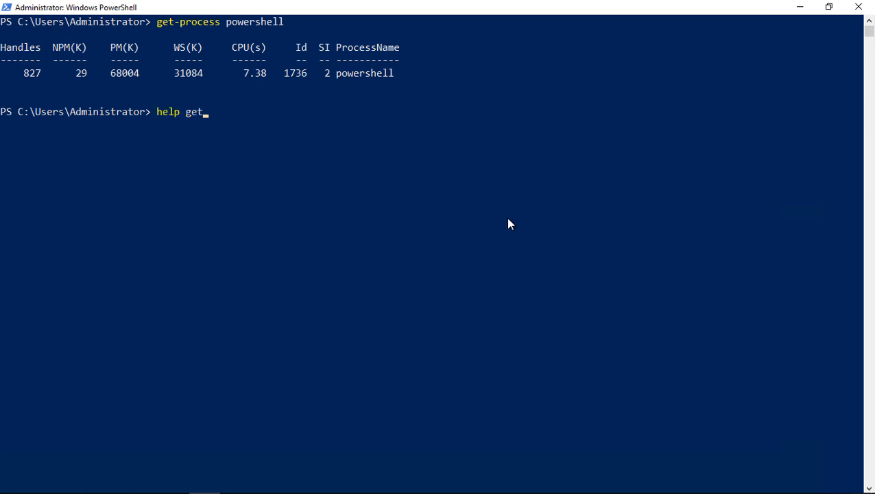
# - Run help get-process and scroll down through the help output to its remarks
pyautogui.write('-process')
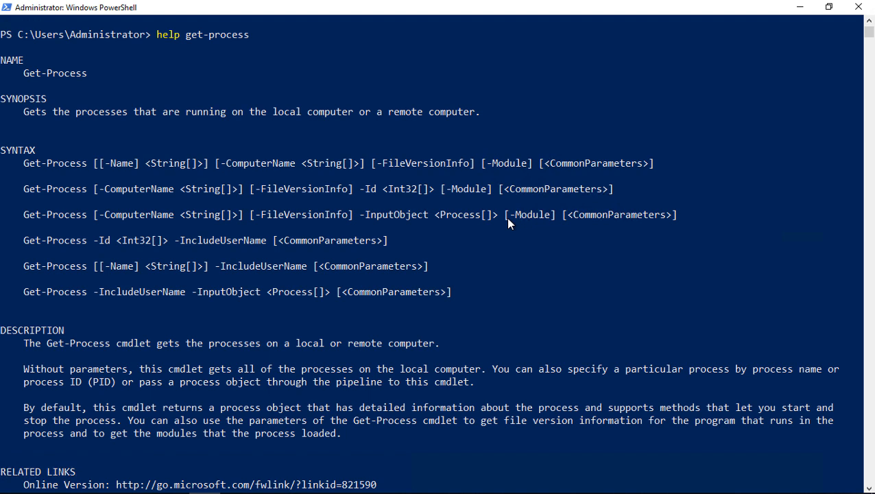
pyautogui.scroll(-3)
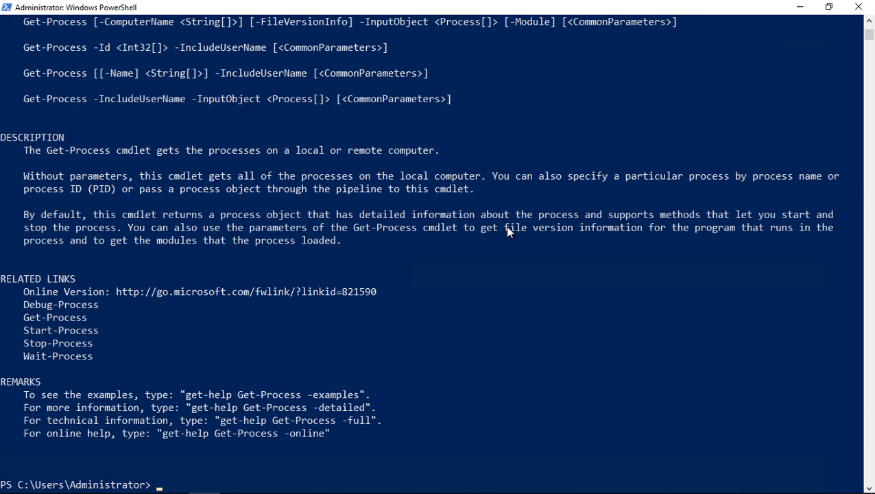